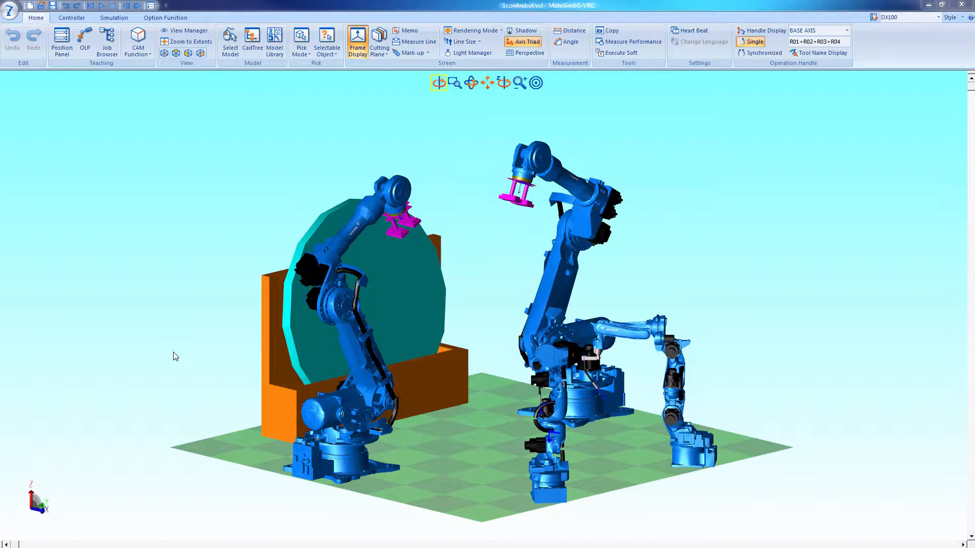
{"action": "mouse_move", "coordinate": [300, 206]}
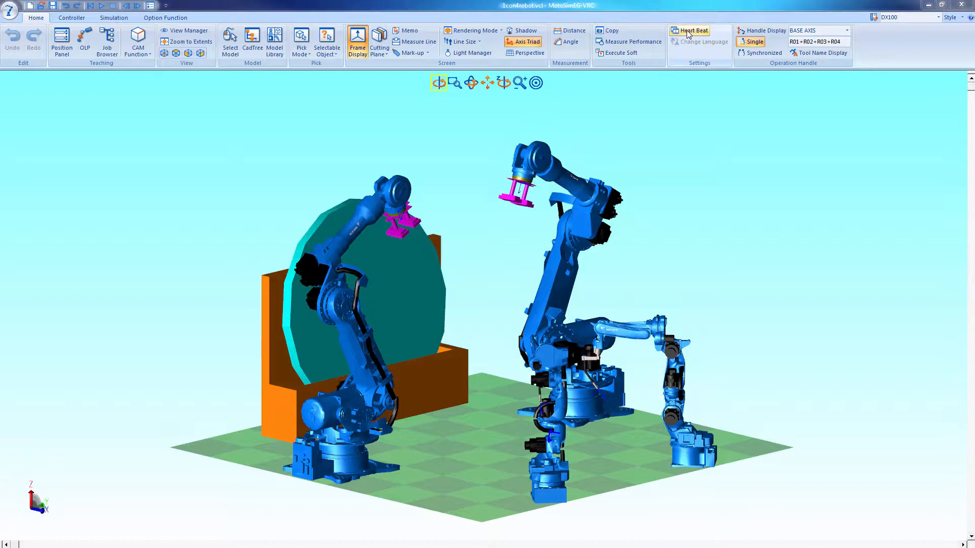
Step: Disable Enable Fast Playback in the Refresh Interval Setting and confirm
{"action": "left_click", "coordinate": [691, 31]}
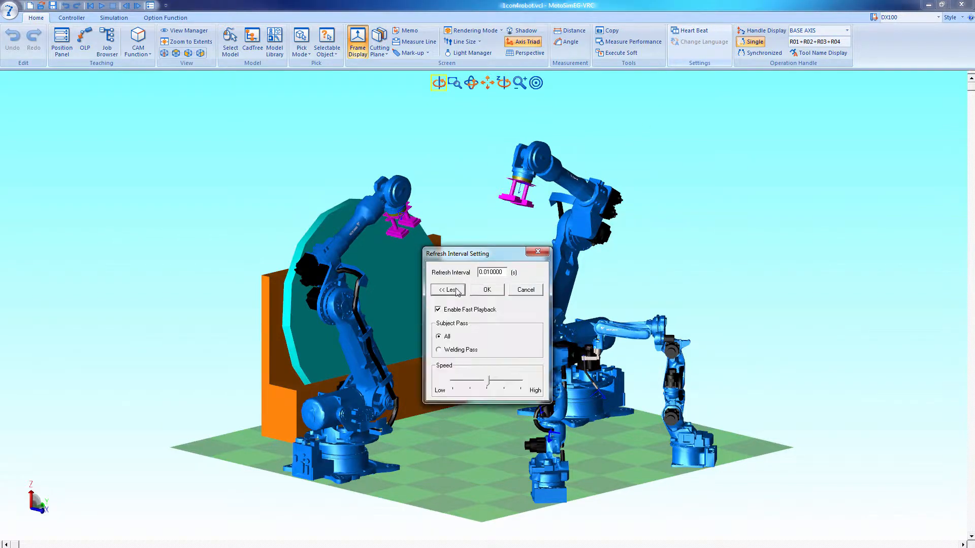
{"action": "left_click", "coordinate": [439, 309]}
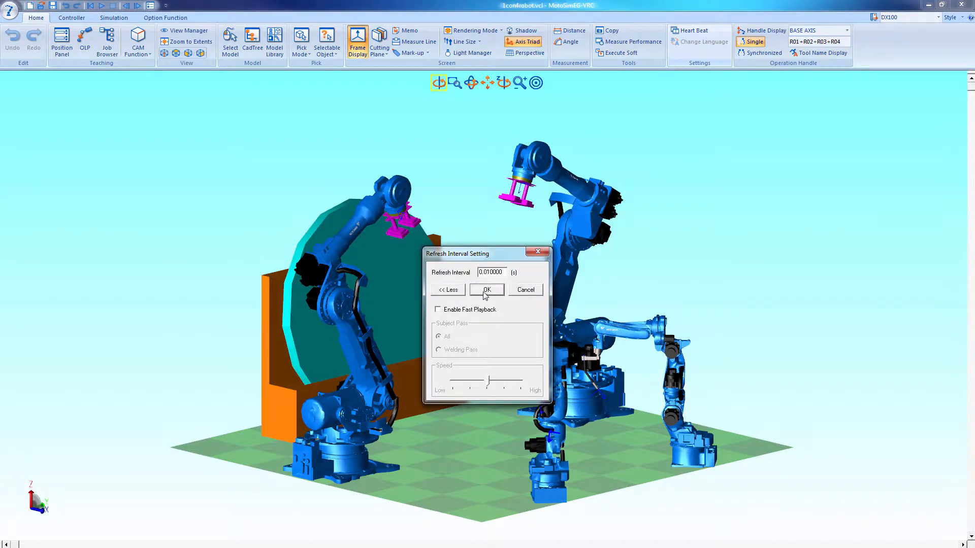
{"action": "left_click", "coordinate": [487, 290]}
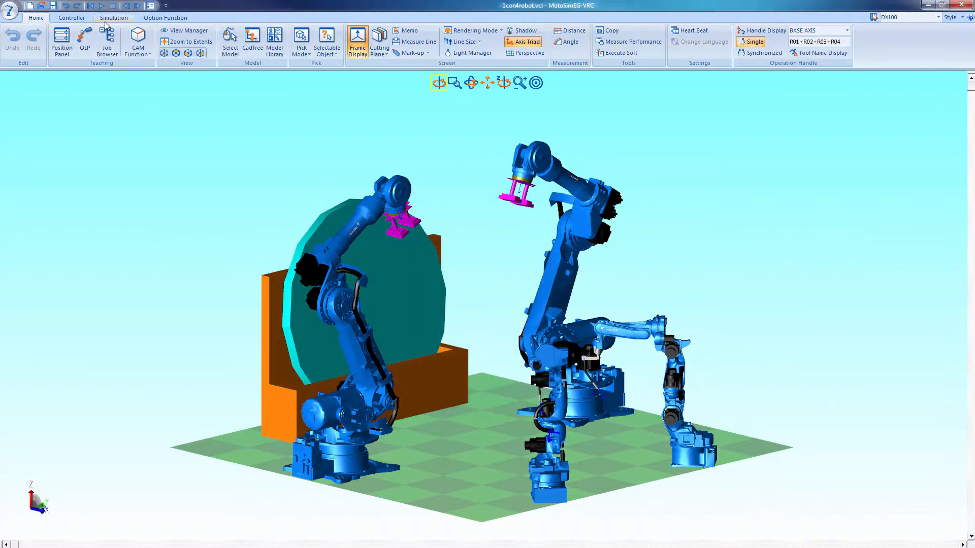
Step: Review the Output setting of 3DPDF dialog from the Simulation commands and cancel it unchanged
{"action": "left_click", "coordinate": [113, 17]}
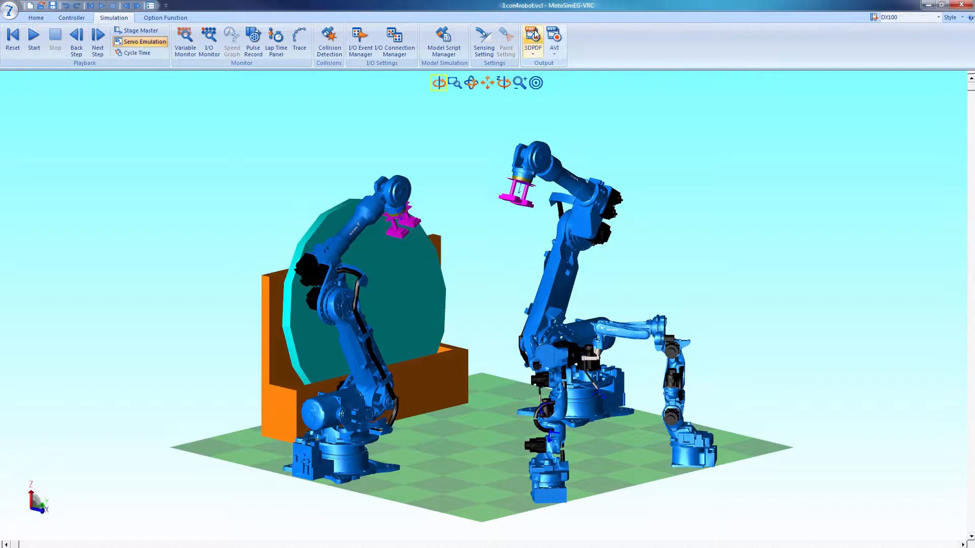
{"action": "mouse_move", "coordinate": [533, 42]}
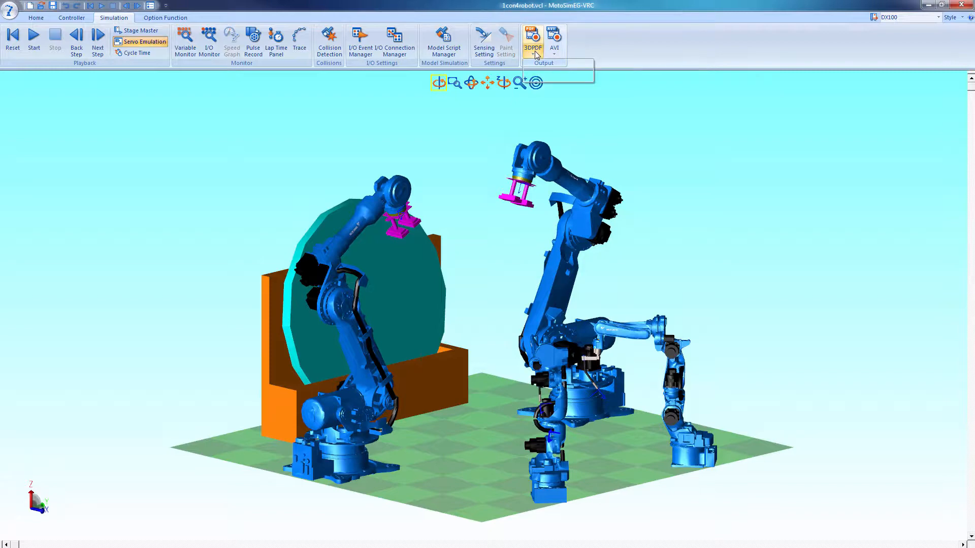
{"action": "left_click", "coordinate": [532, 41]}
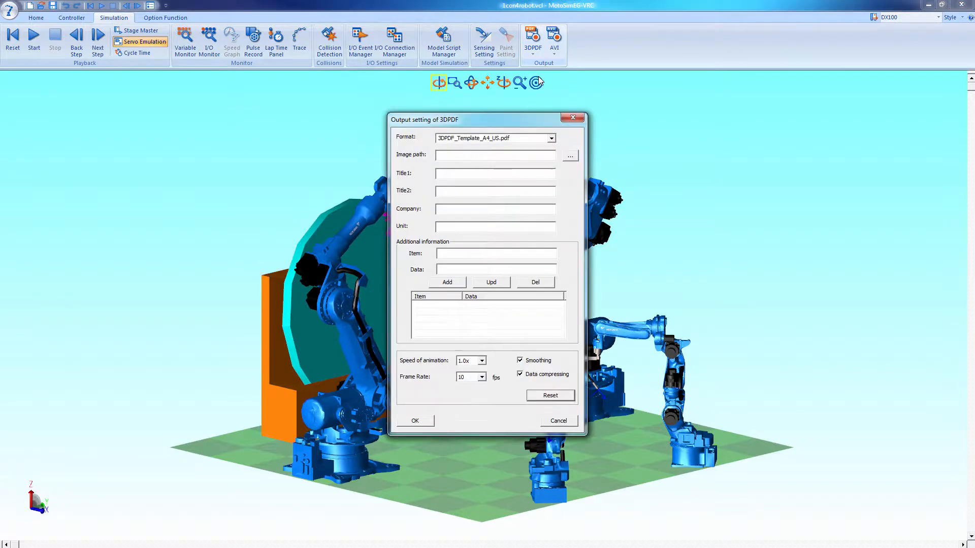
{"action": "mouse_move", "coordinate": [419, 140]}
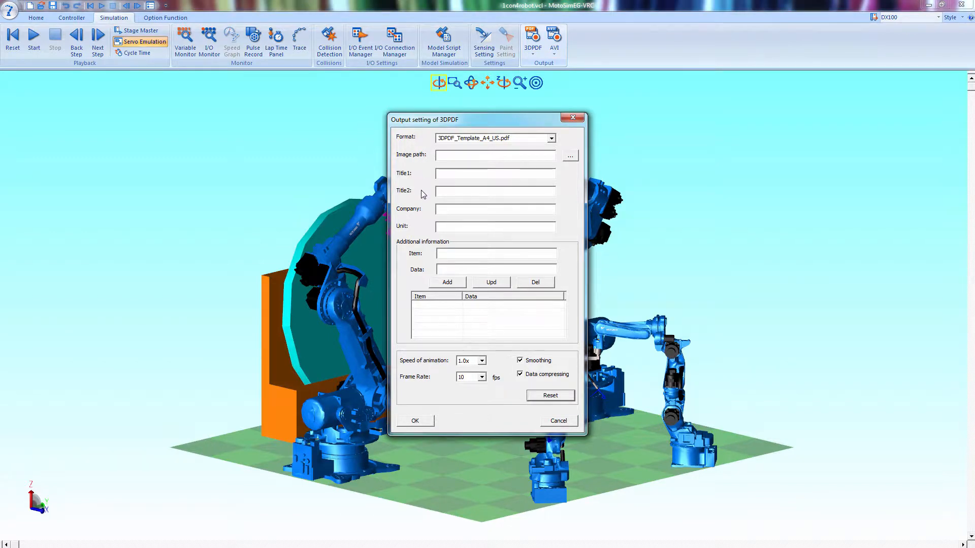
{"action": "mouse_move", "coordinate": [422, 227]}
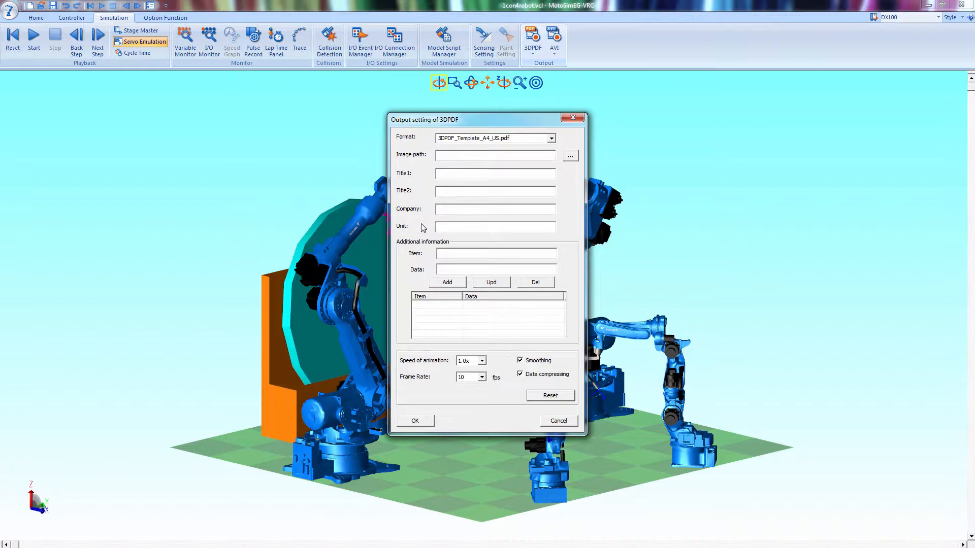
{"action": "mouse_move", "coordinate": [402, 253]}
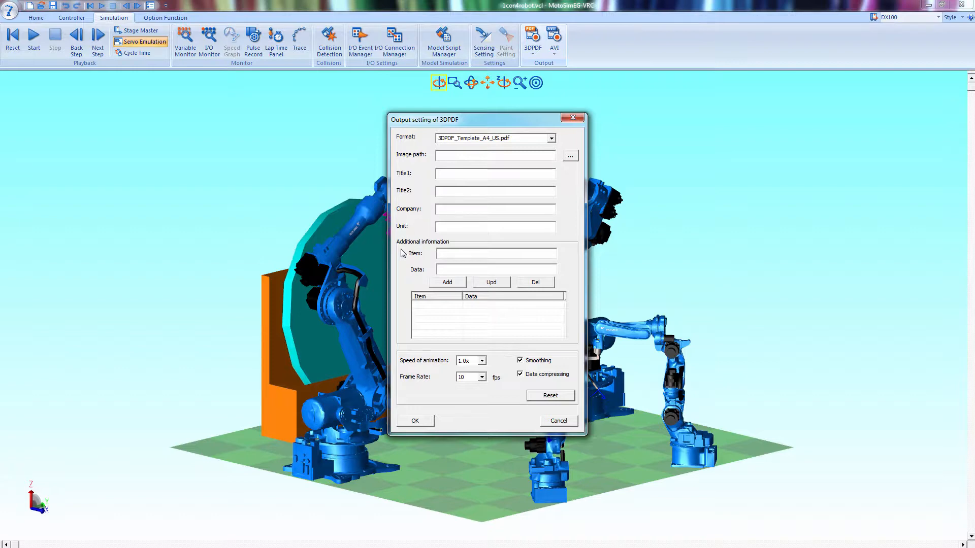
{"action": "mouse_move", "coordinate": [402, 334]}
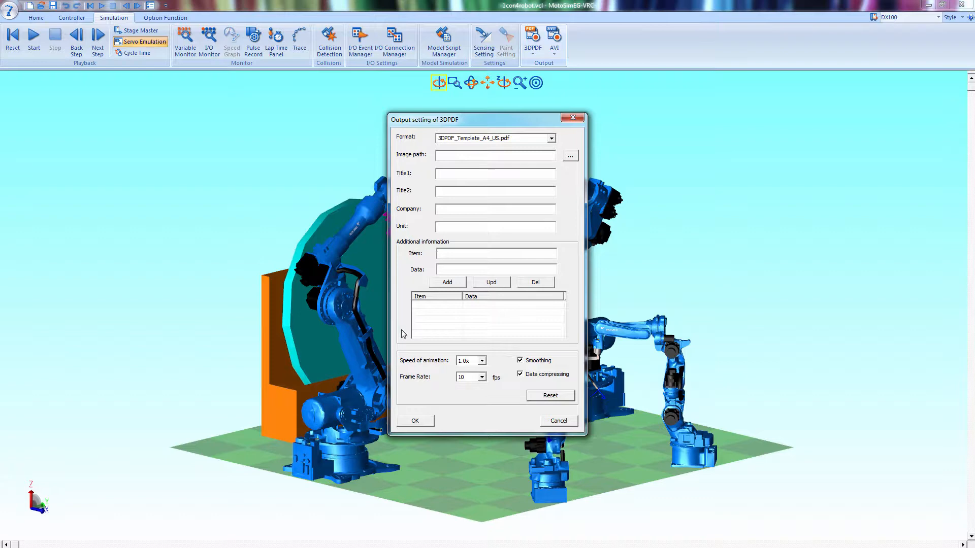
{"action": "mouse_move", "coordinate": [399, 375]}
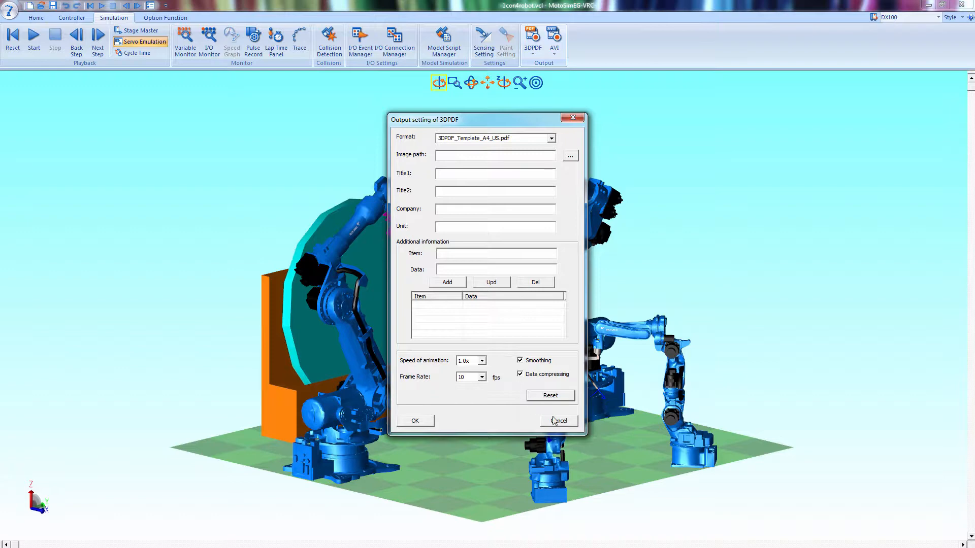
{"action": "left_click", "coordinate": [557, 420]}
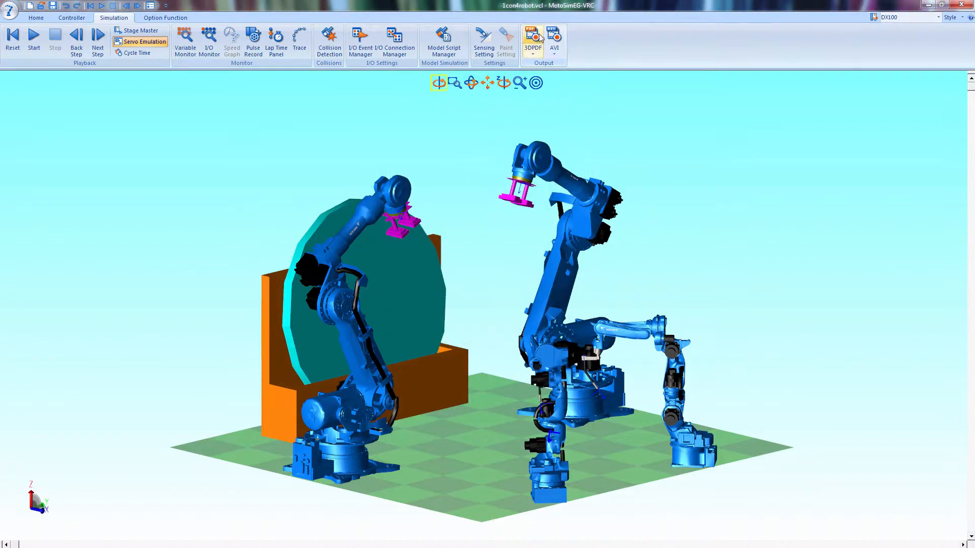
Step: Generate the 3D PDF of the cell and open the folder containing it
{"action": "left_click", "coordinate": [532, 38]}
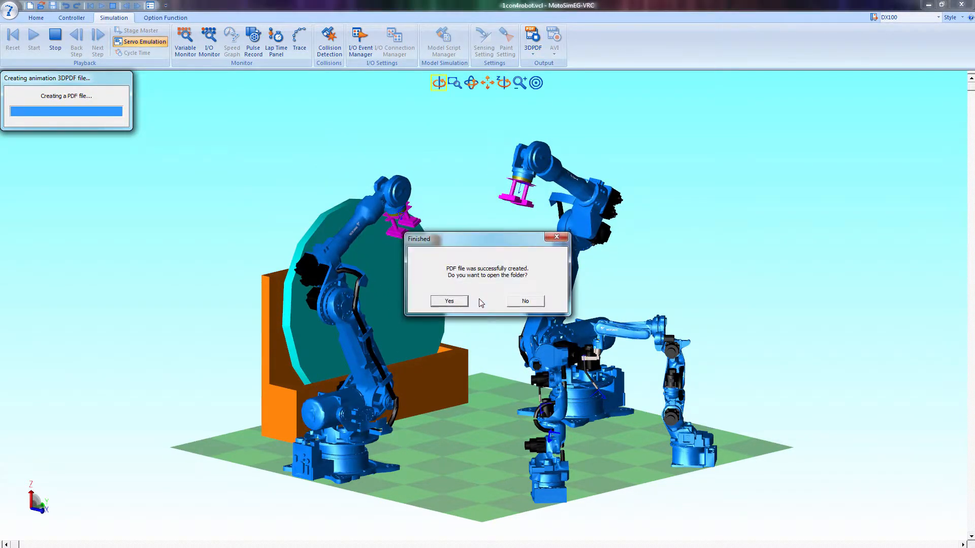
{"action": "left_click", "coordinate": [448, 300]}
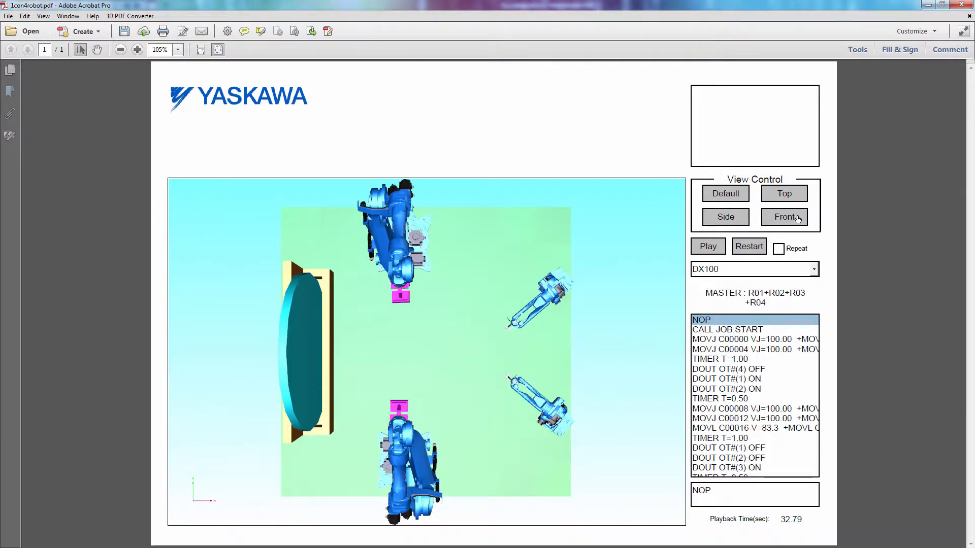
Step: Show the robot cell in 1con4robot.pdf from the Front view
{"action": "left_click", "coordinate": [725, 218]}
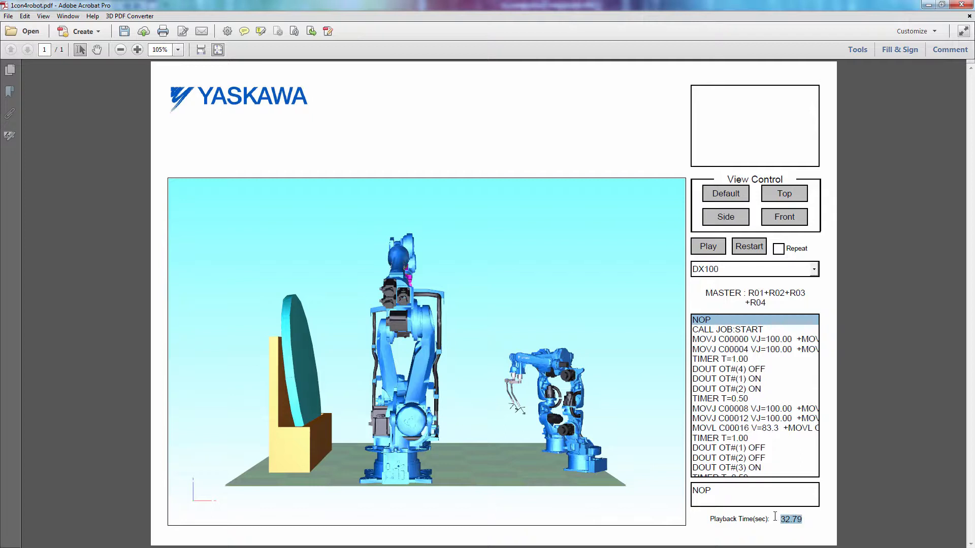
{"action": "mouse_move", "coordinate": [783, 318]}
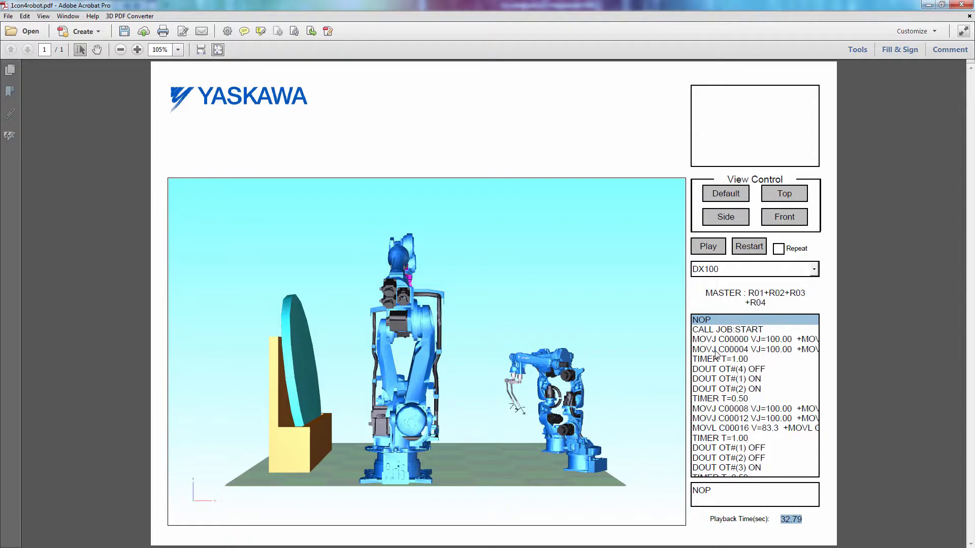
{"action": "mouse_move", "coordinate": [715, 347]}
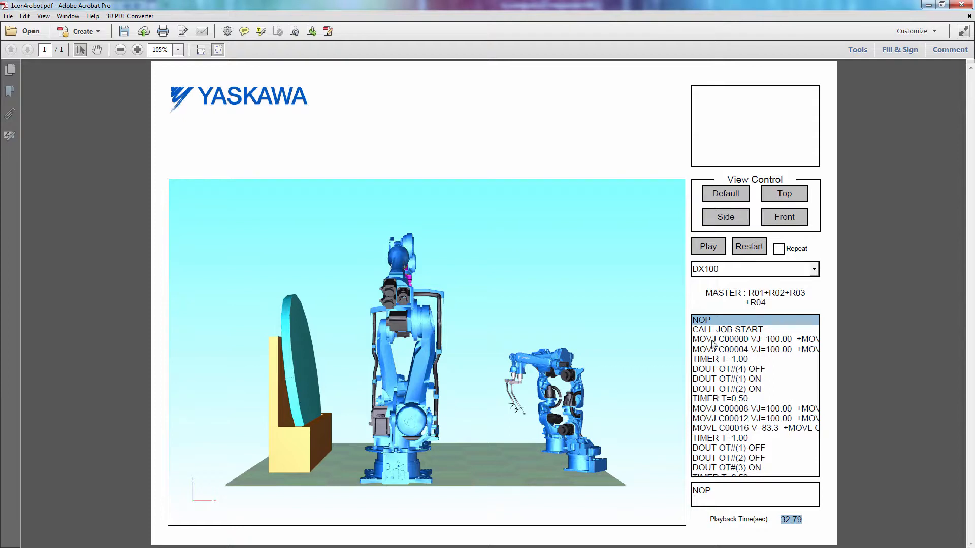
Step: Jump the robots to the MOVL C00016 step, play the animation, then restart it
{"action": "left_click", "coordinate": [746, 348]}
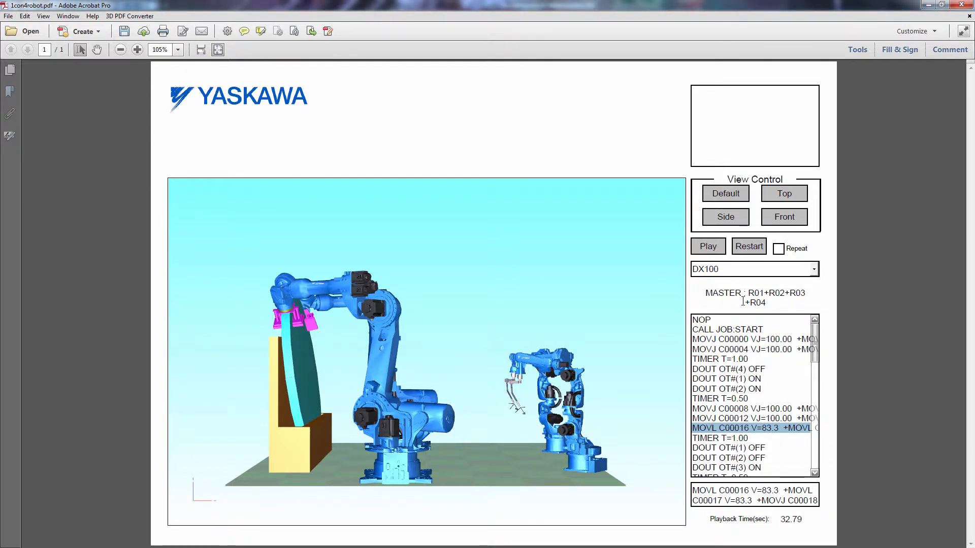
{"action": "left_click", "coordinate": [706, 245]}
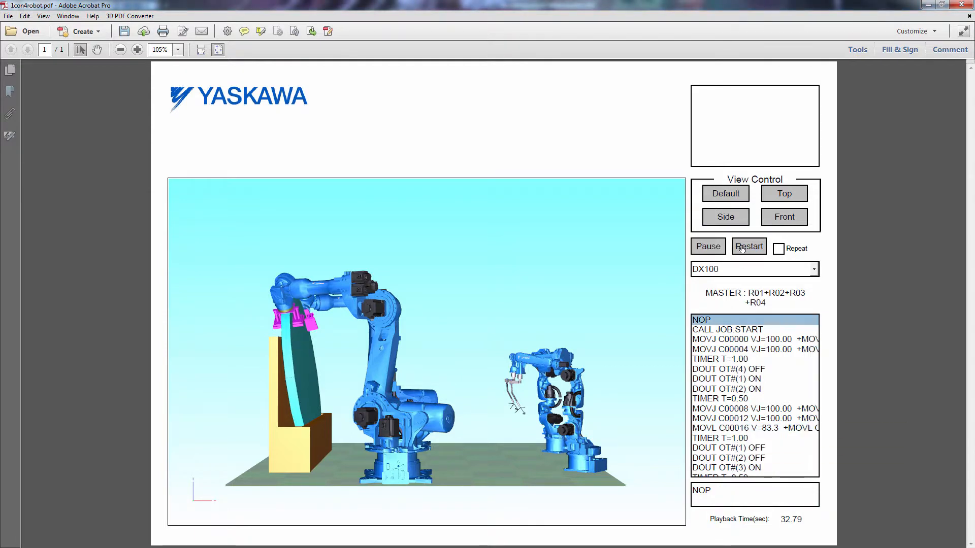
{"action": "left_click", "coordinate": [749, 245]}
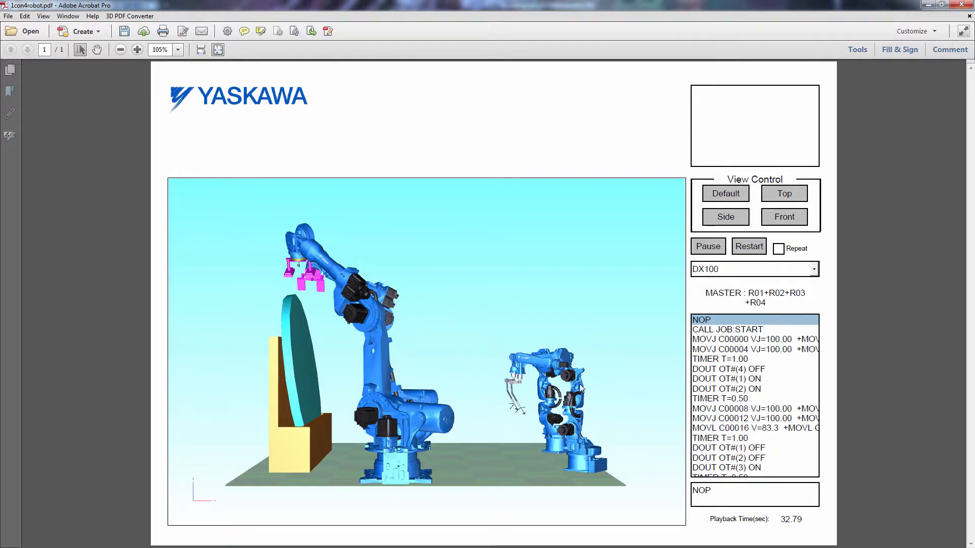